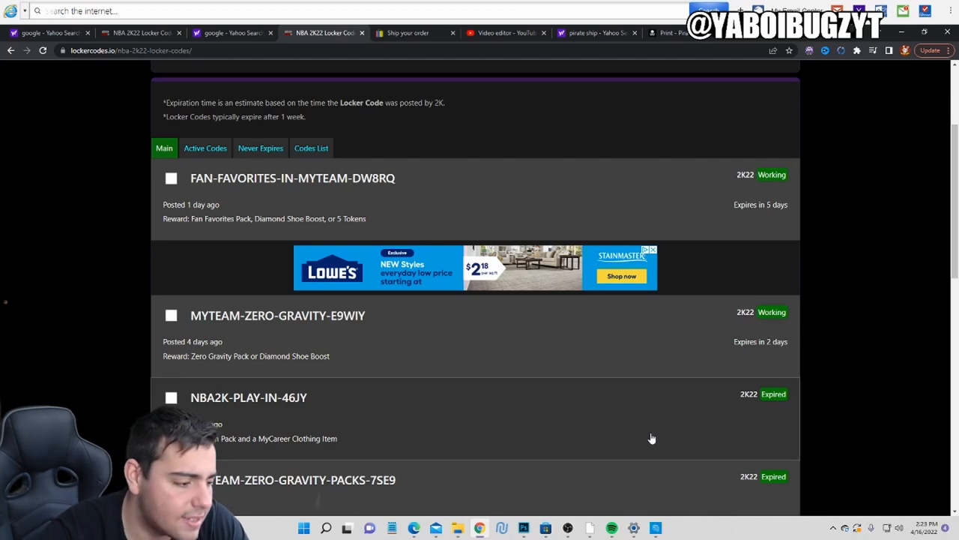
{"action": "mouse_move", "coordinate": [908, 209]}
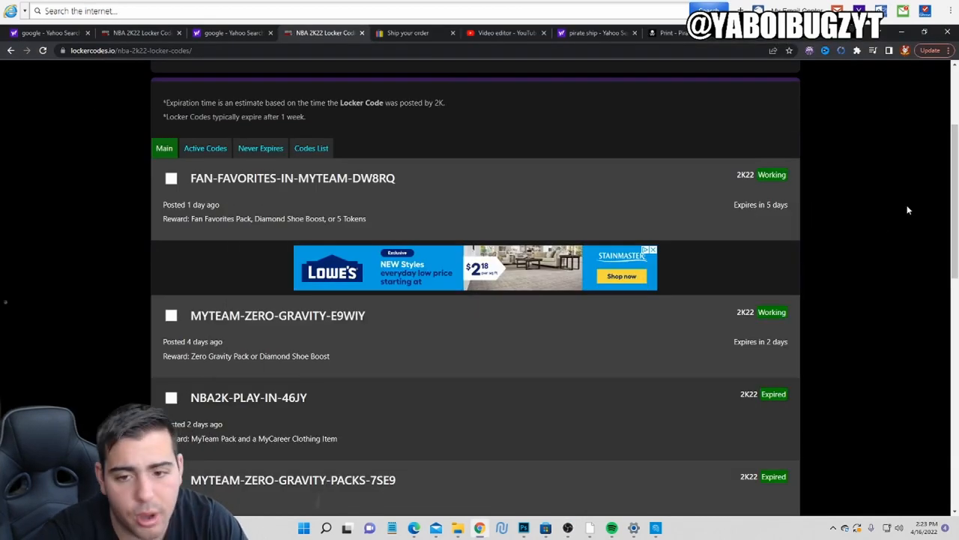